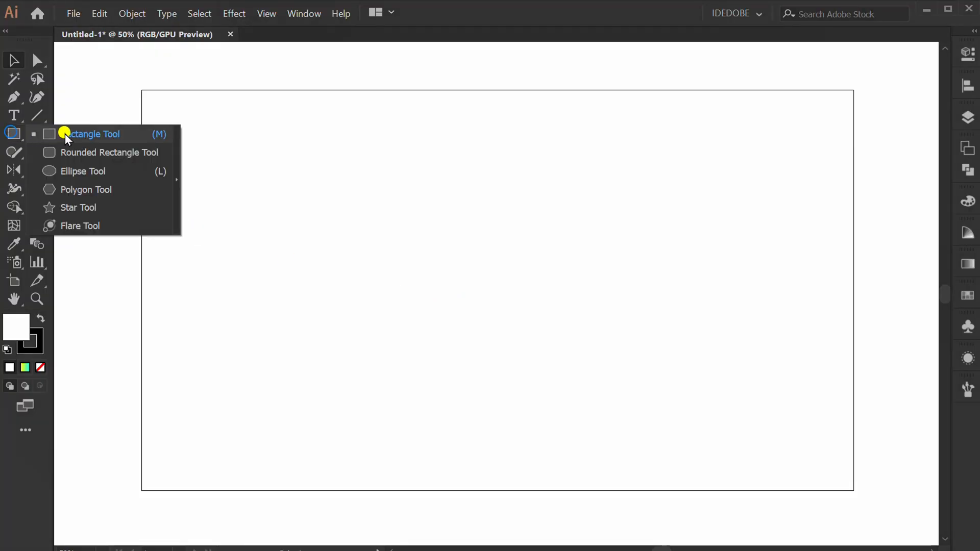
Draw a 500 by 500 pt circle with the Ellipse Tool.
{"action": "left_click", "coordinate": [82, 171]}
{"action": "type", "text": "500"}
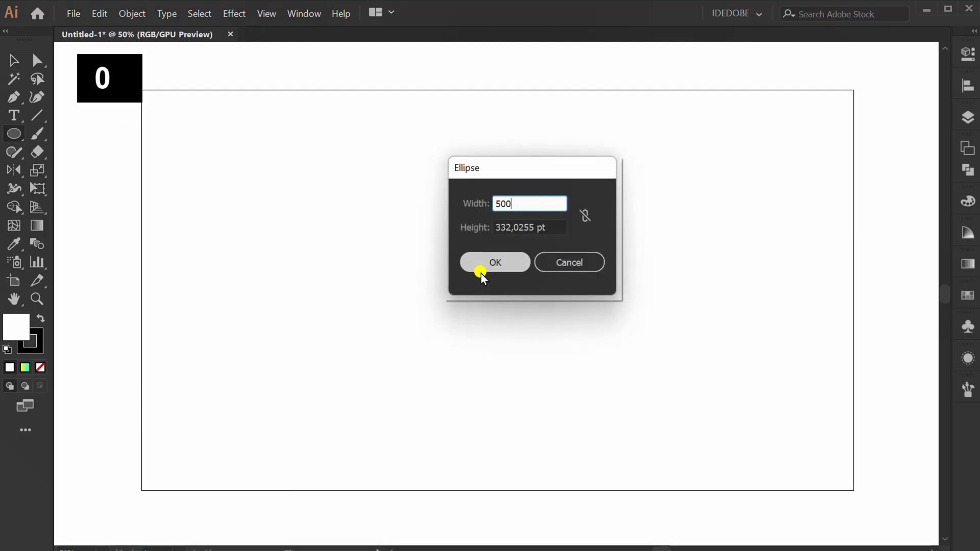
{"action": "key", "text": "Tab"}
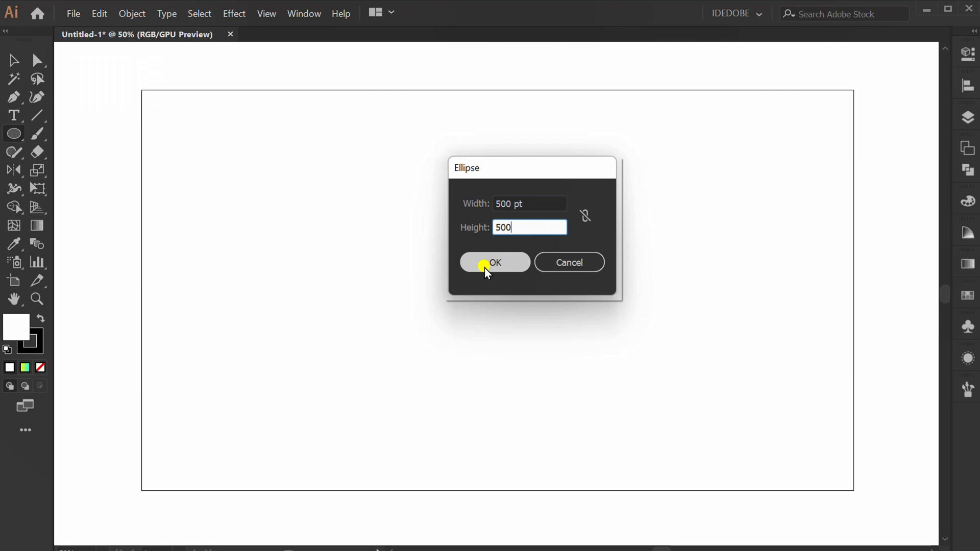
{"action": "left_click", "coordinate": [495, 262]}
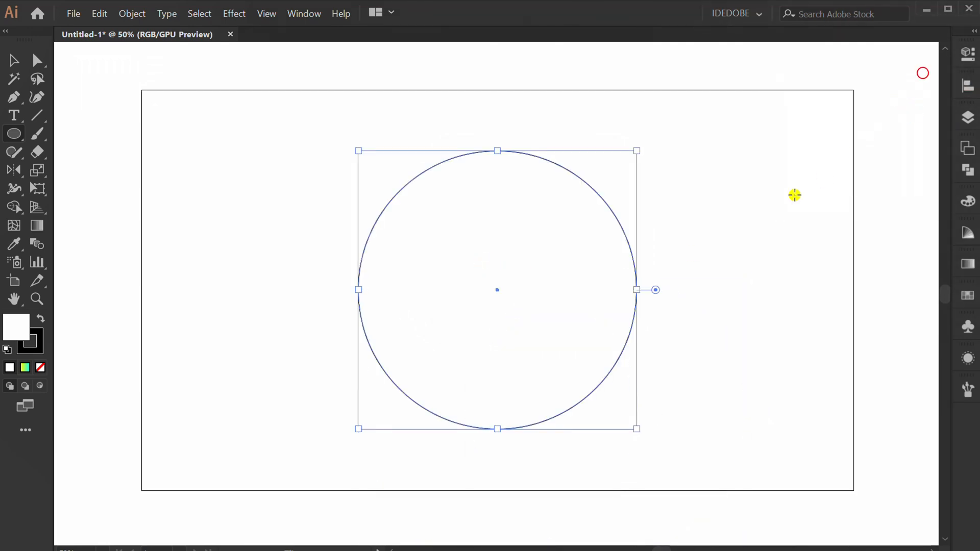
Draw a thin rectangular bar and centre it horizontally on the circle.
{"action": "left_click", "coordinate": [14, 134]}
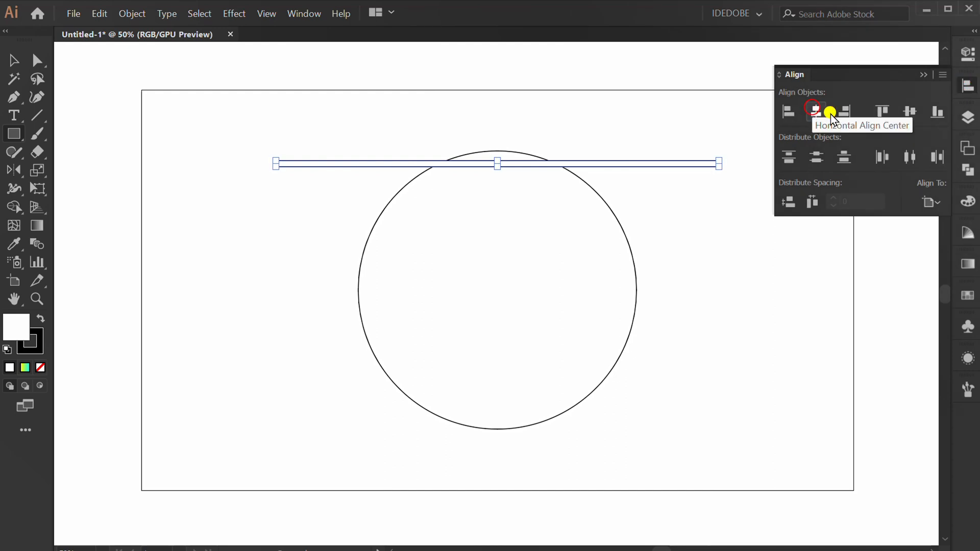
{"action": "left_click", "coordinate": [815, 111]}
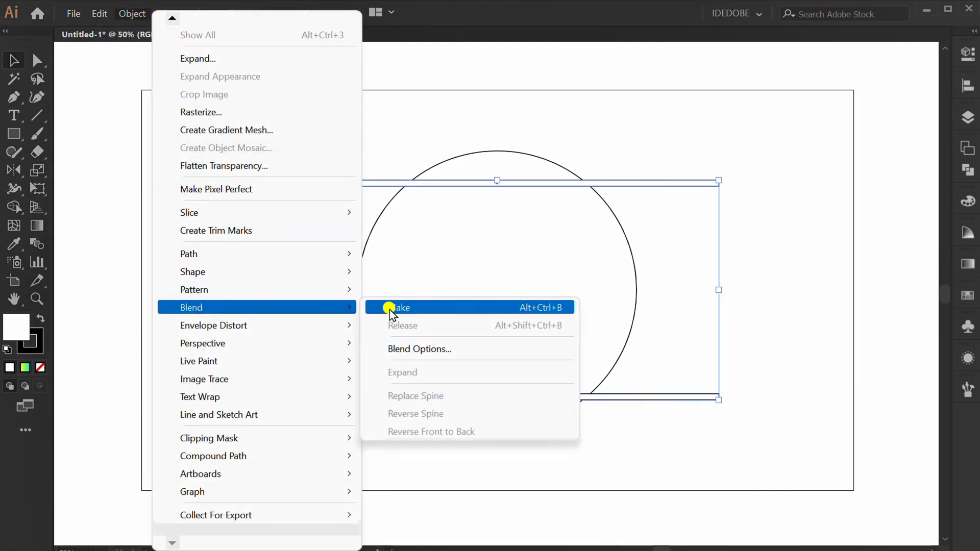
Blend the top and bottom bars using 4 specified steps.
{"action": "left_click", "coordinate": [401, 307]}
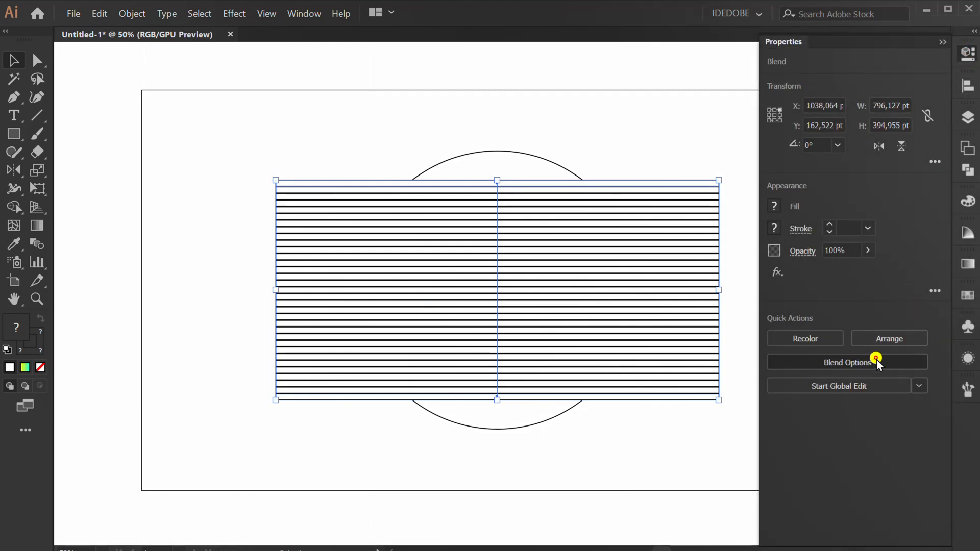
{"action": "left_click", "coordinate": [847, 362]}
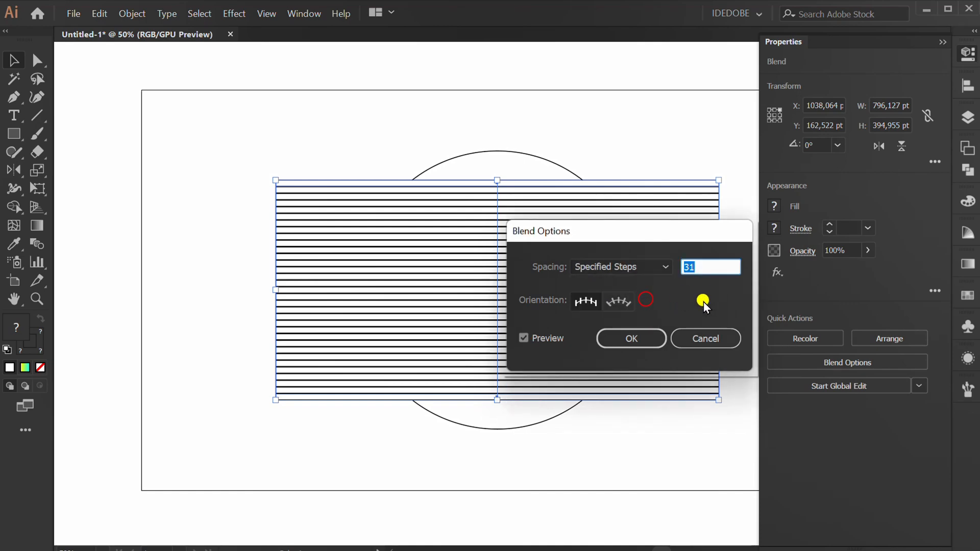
{"action": "type", "text": "4"}
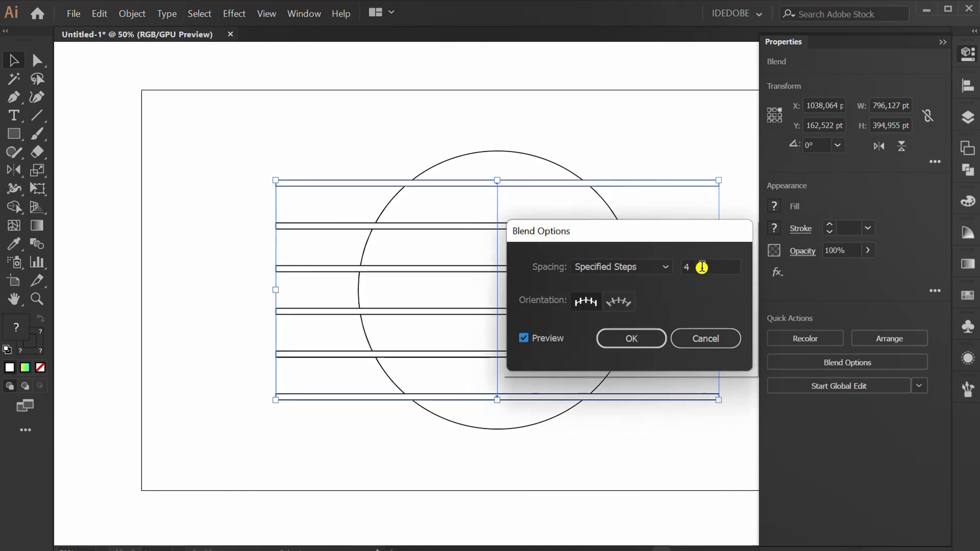
{"action": "left_click", "coordinate": [631, 338]}
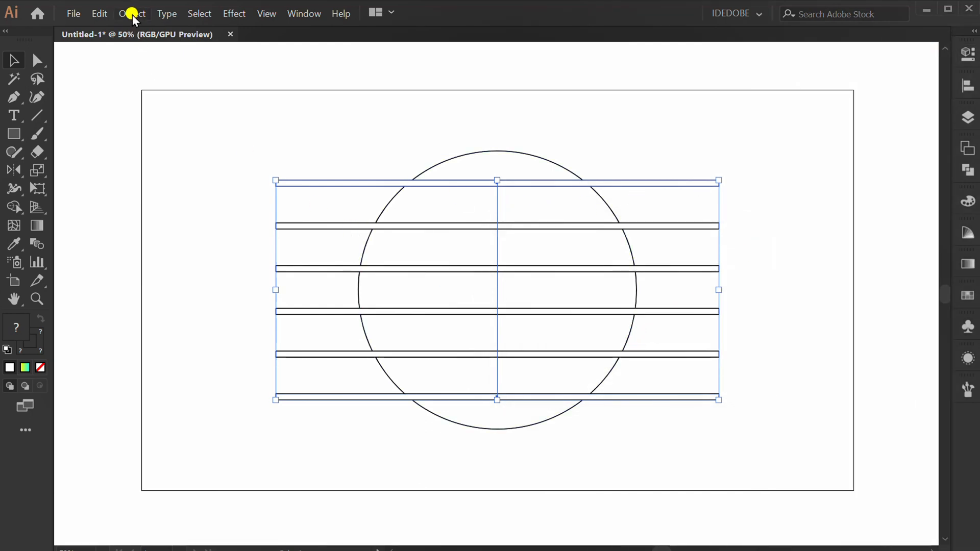
Expand and ungroup the blend, then subtract the stripes from the circle with Minus Front.
{"action": "left_click", "coordinate": [132, 13]}
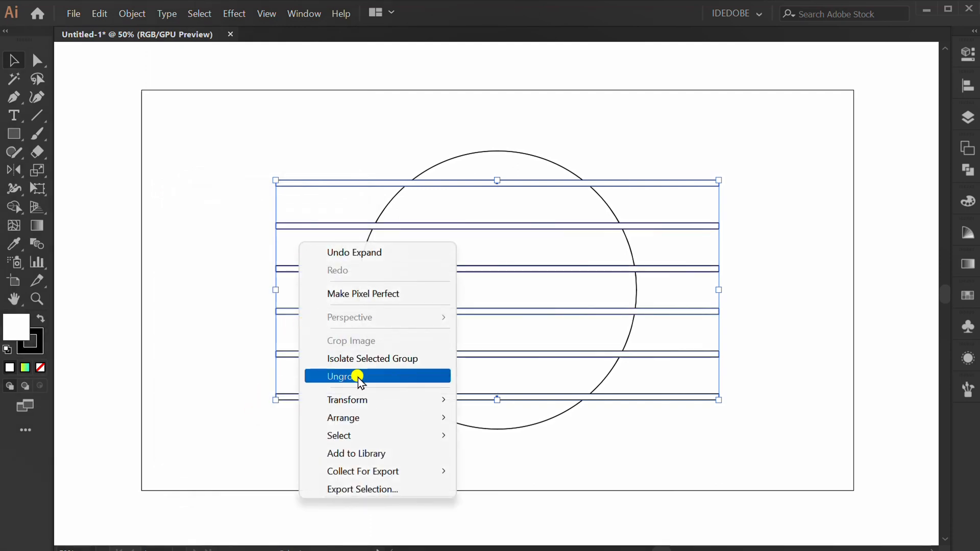
{"action": "left_click", "coordinate": [343, 376]}
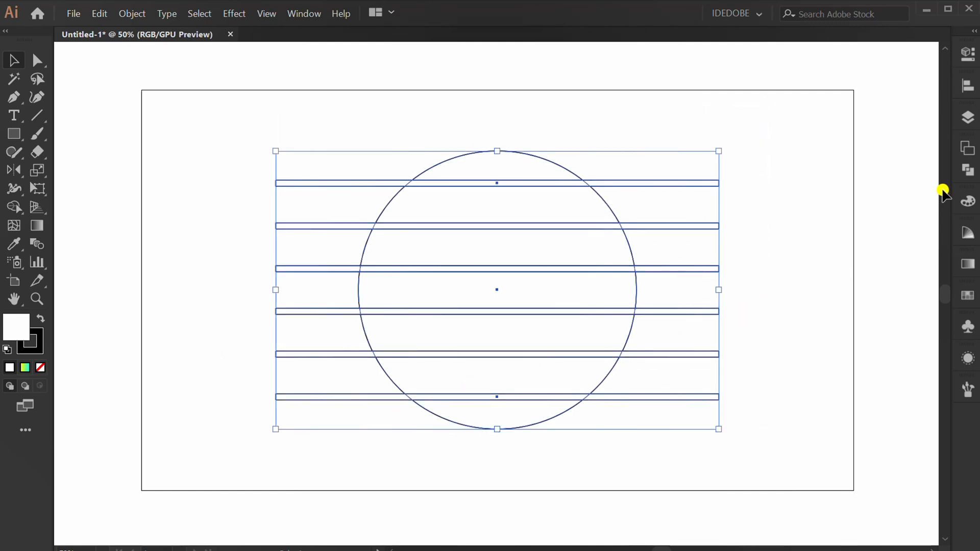
{"action": "left_click", "coordinate": [968, 170]}
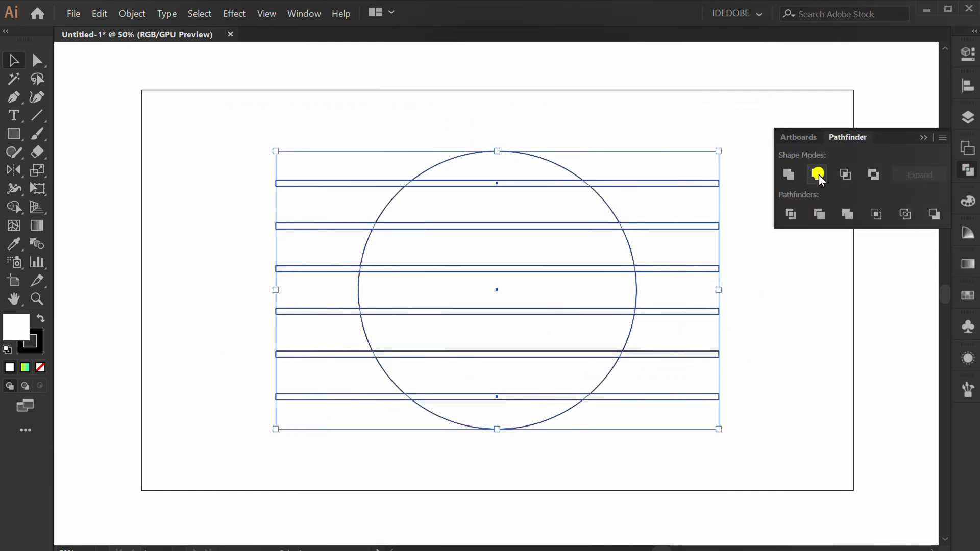
{"action": "left_click", "coordinate": [818, 175]}
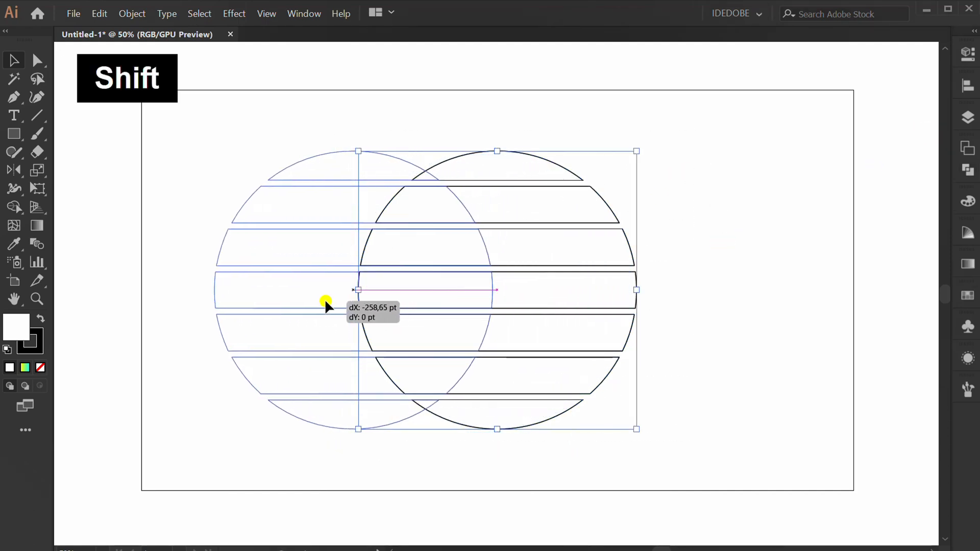
Drag a duplicate of the striped circle to sit beside the original.
{"action": "left_click_drag", "start_coordinate": [325, 301], "coordinate": [400, 311]}
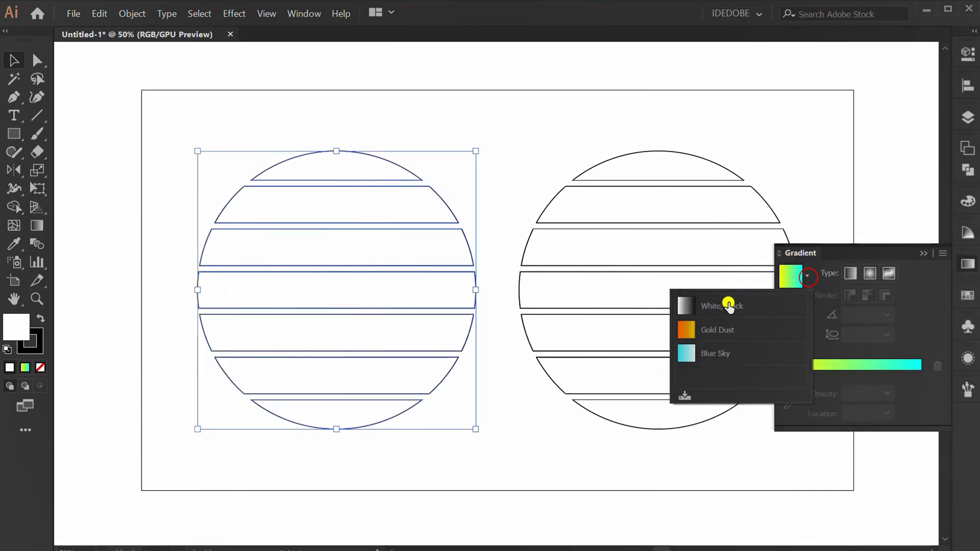
Apply the white-to-black gradient preset, then recolour its stops blue and yellow.
{"action": "left_click", "coordinate": [722, 305]}
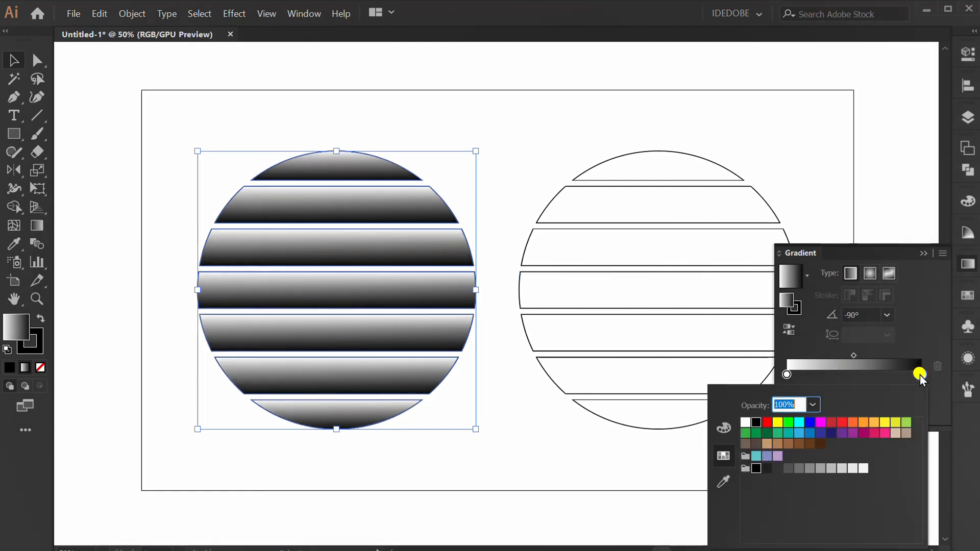
{"action": "left_click", "coordinate": [800, 433]}
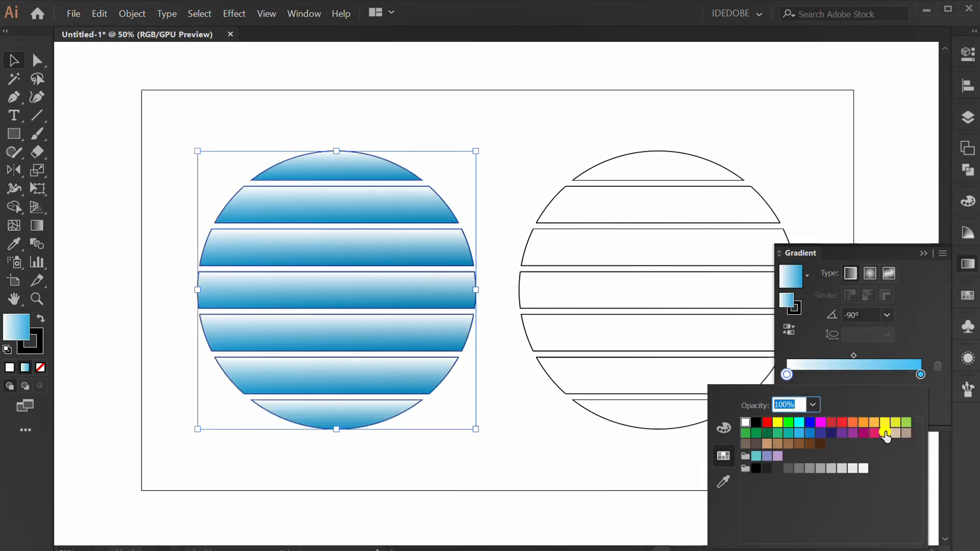
{"action": "left_click", "coordinate": [886, 431]}
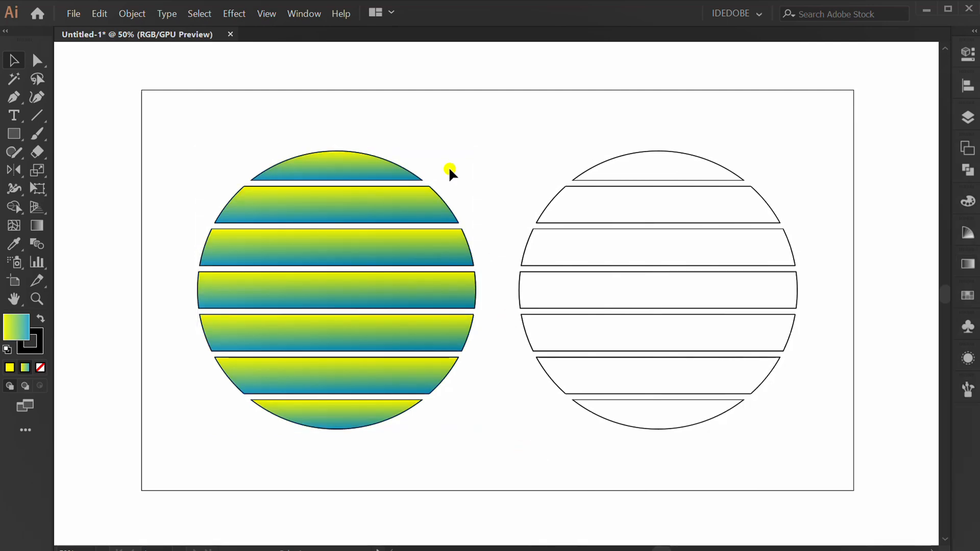
{"action": "mouse_move", "coordinate": [785, 170]}
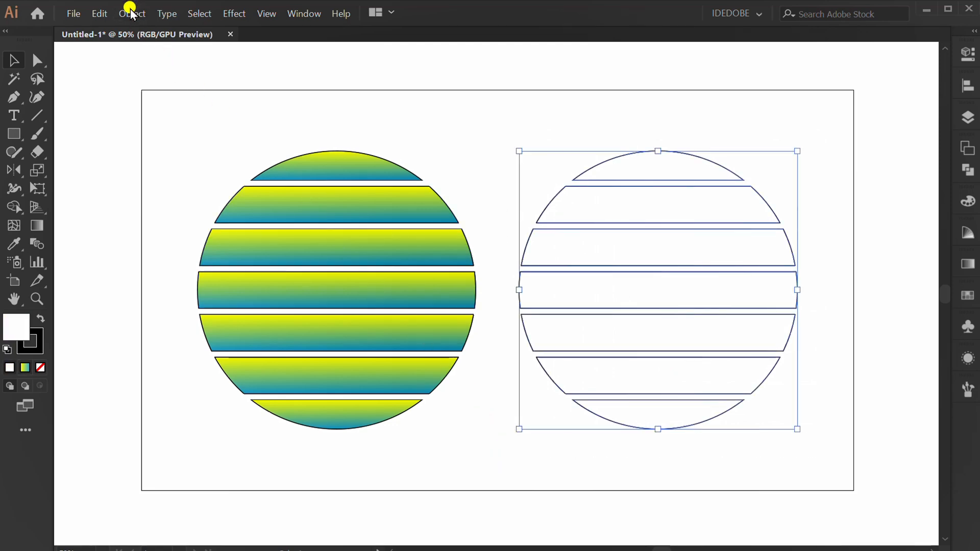
Make the right circle's slices into one compound path via the Object menu.
{"action": "left_click", "coordinate": [131, 14]}
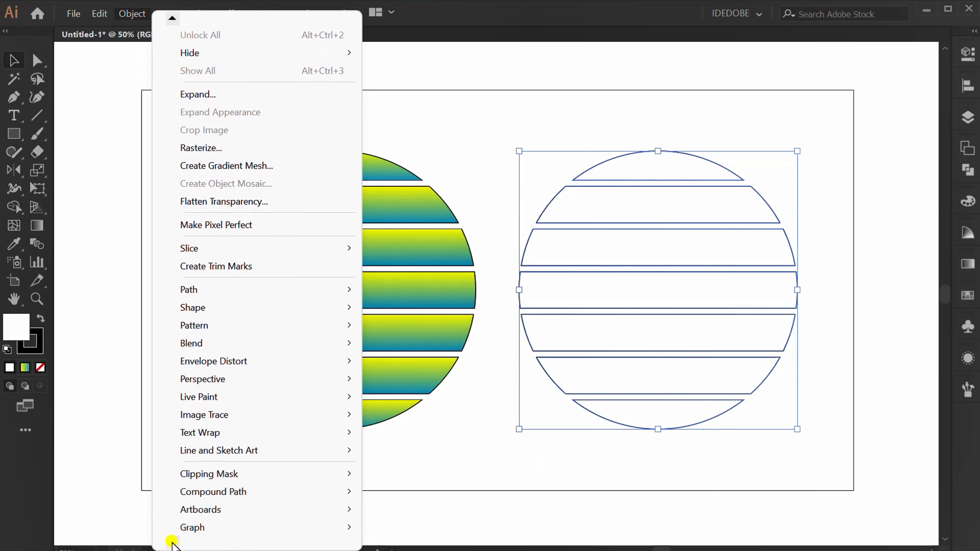
{"action": "mouse_move", "coordinate": [212, 456]}
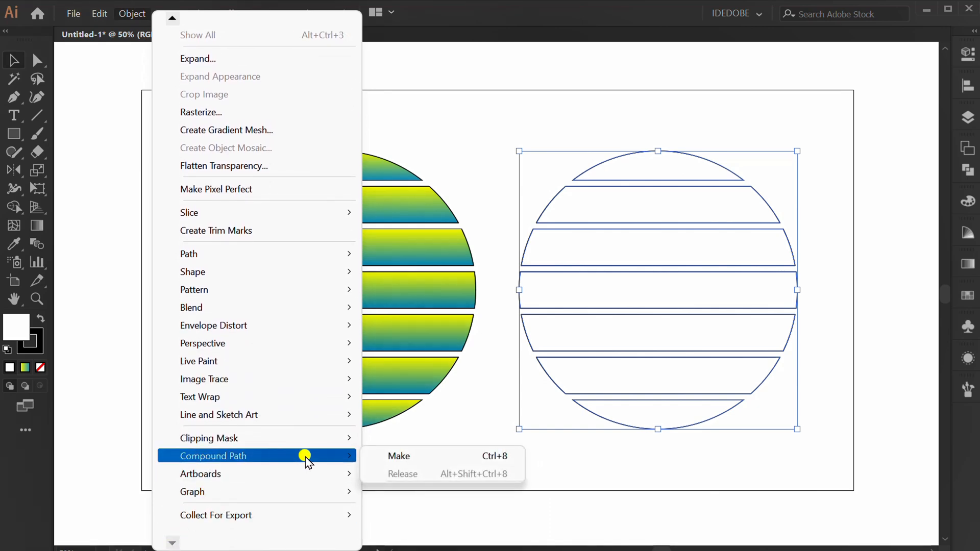
{"action": "left_click", "coordinate": [399, 456]}
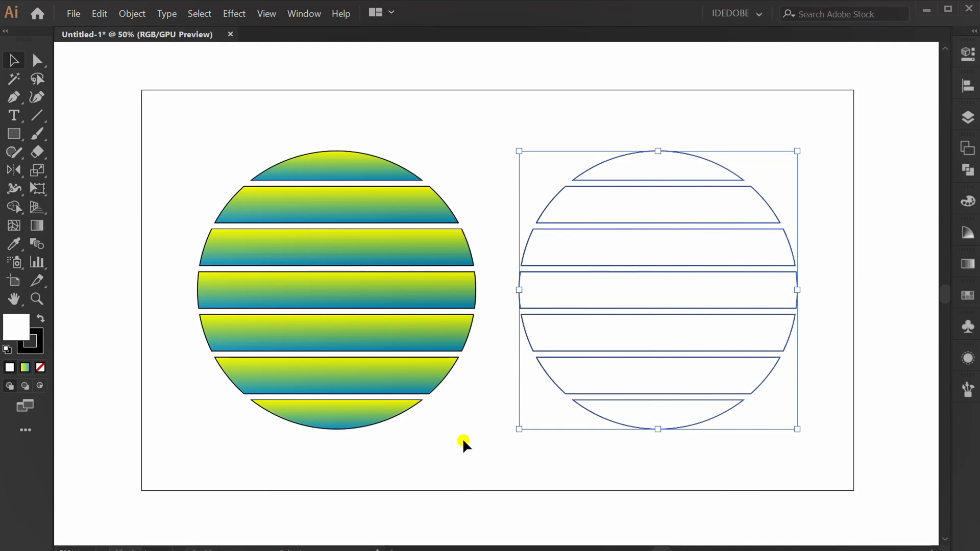
Apply the yellow-blue gradient to the compound path and set its angle to -90°.
{"action": "left_click", "coordinate": [968, 265]}
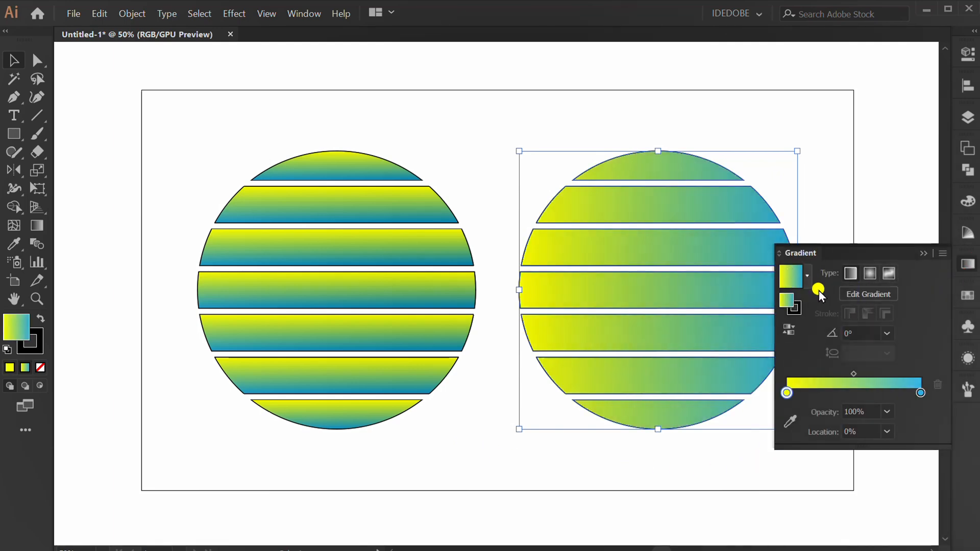
{"action": "left_click", "coordinate": [885, 334]}
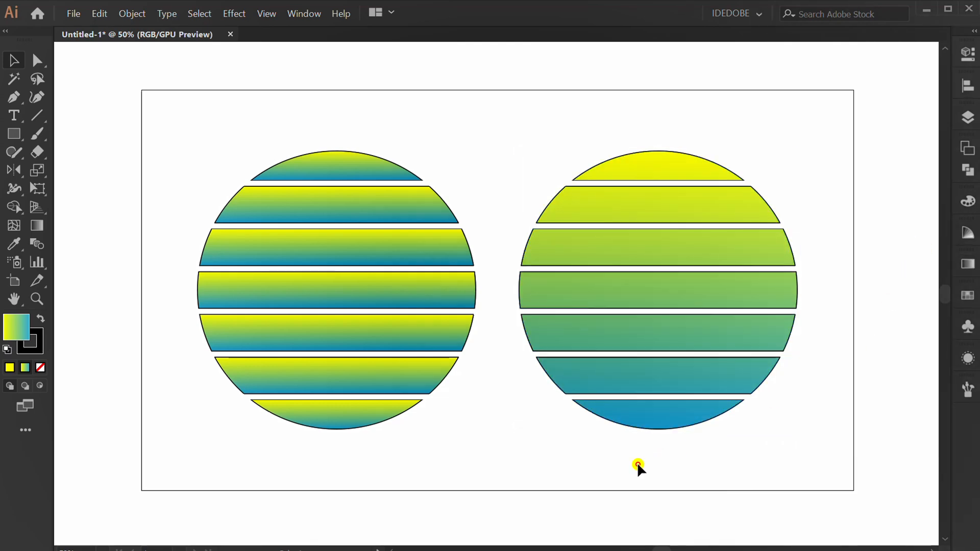
{"action": "mouse_move", "coordinate": [506, 439]}
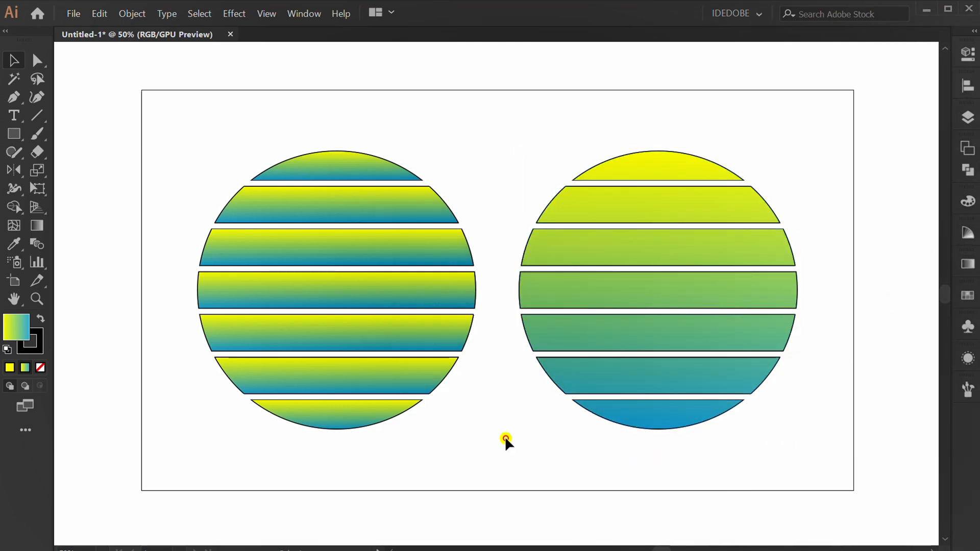